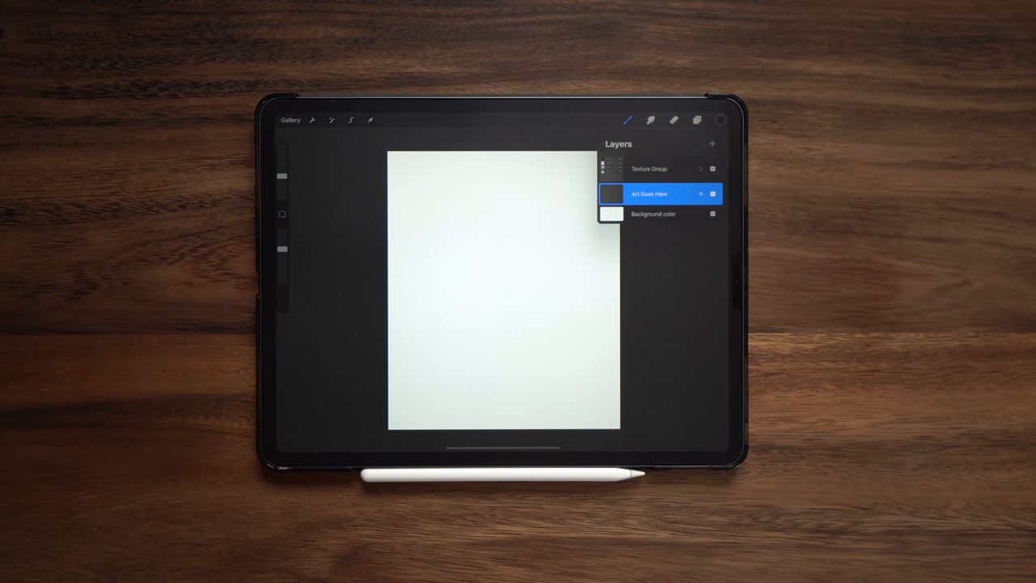
- Expand Texture Group to reveal Texture 1–4 above the Art Goes Here layer
{"action": "left_click", "coordinate": [701, 168]}
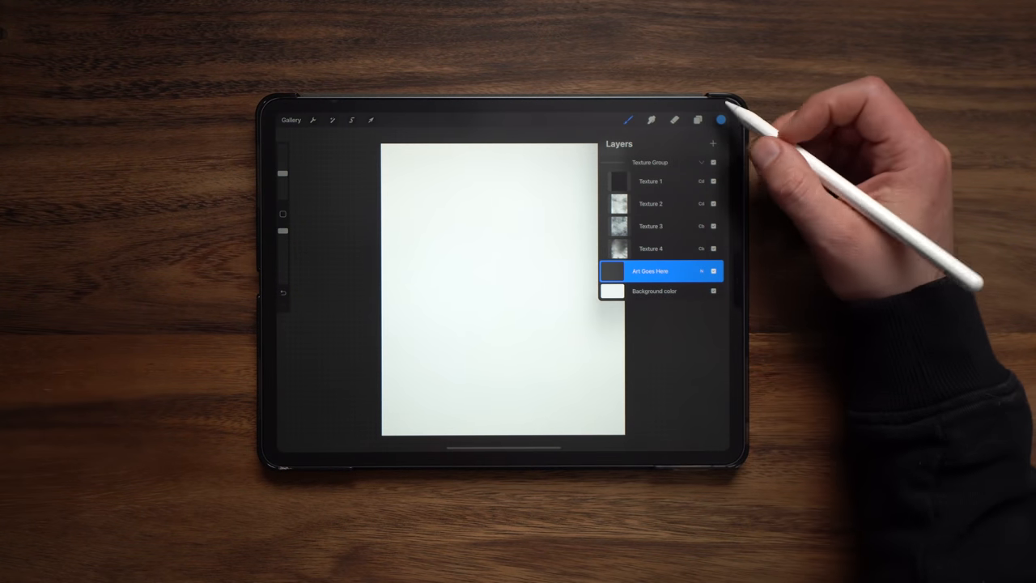
- Open the Brush Library to the Airbrushing set with Medium Blend active
{"action": "left_click", "coordinate": [713, 162]}
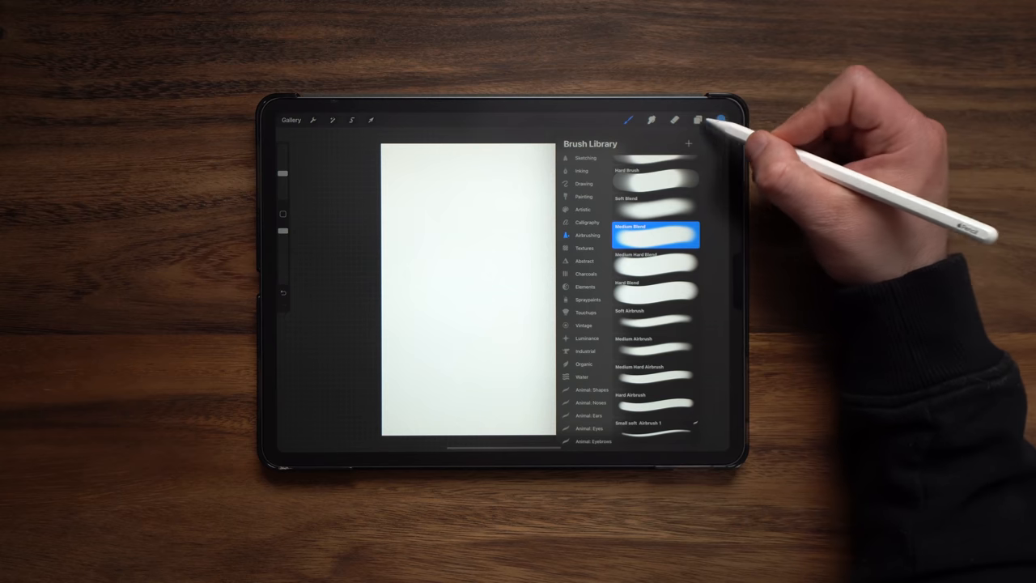
- Pick a blend brush and paint a blue circle on the Art Goes Here layer
{"action": "left_click", "coordinate": [698, 119]}
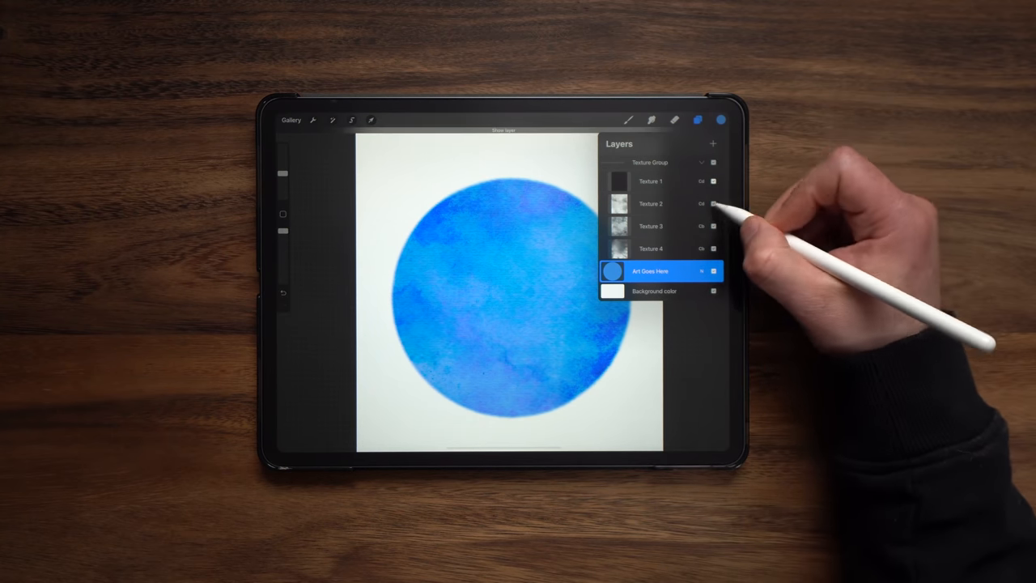
- Show Texture 2, then hide and re-show Texture 1 to compare the circle
{"action": "left_click", "coordinate": [713, 203]}
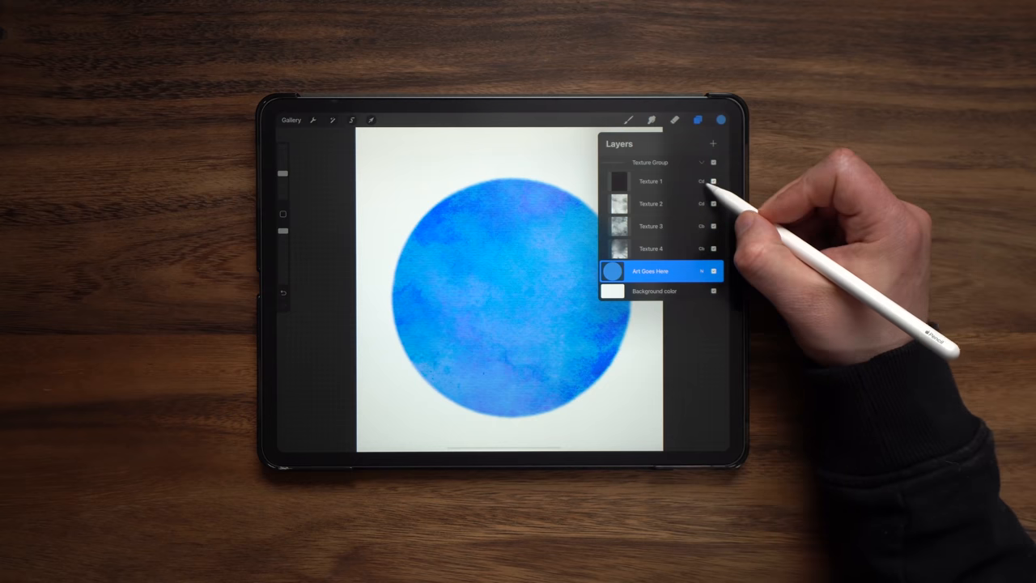
{"action": "left_click", "coordinate": [713, 182]}
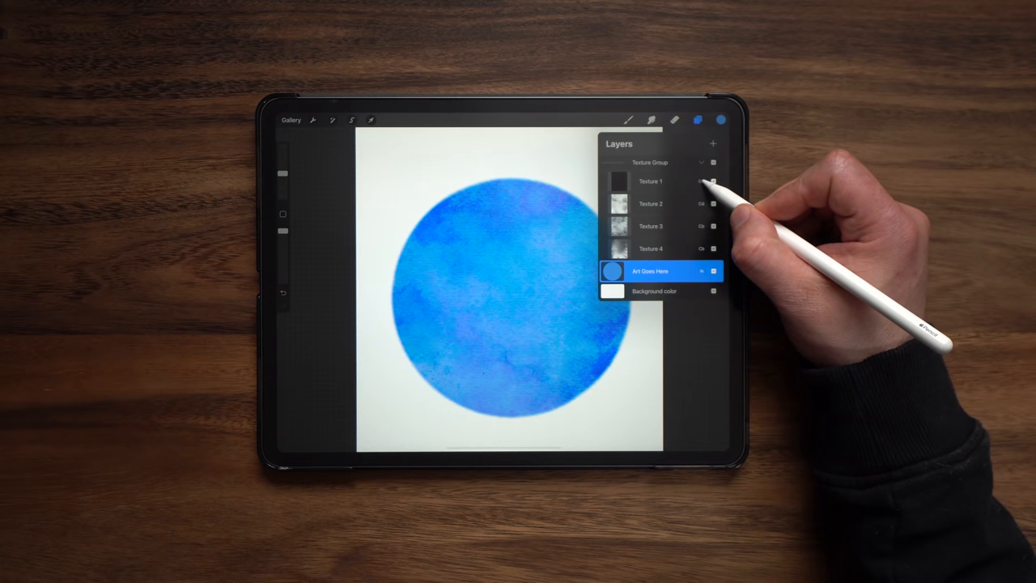
{"action": "left_click", "coordinate": [702, 182]}
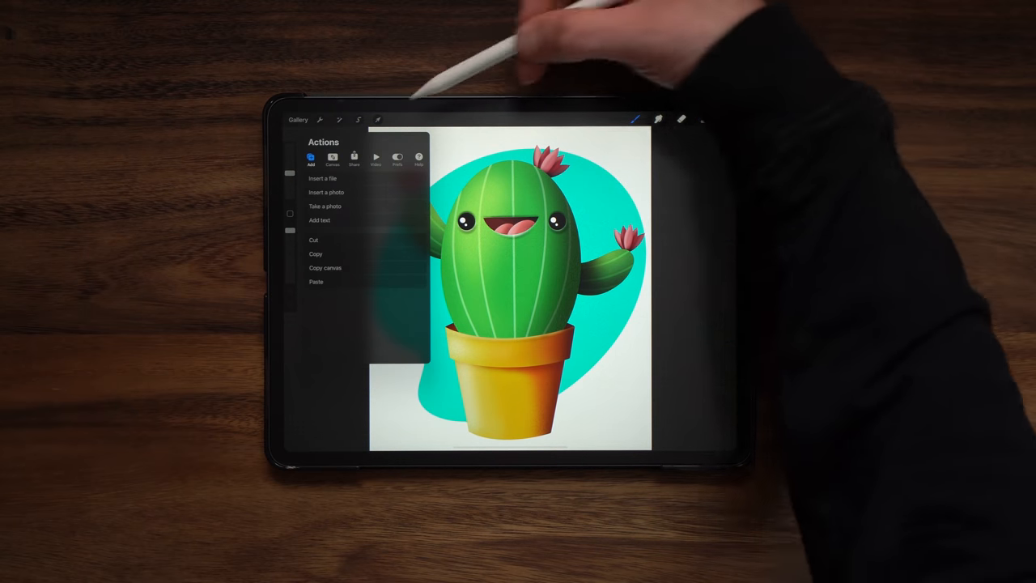
- Insert the smiling potted cactus artwork onto the textured canvas
{"action": "left_click", "coordinate": [324, 268]}
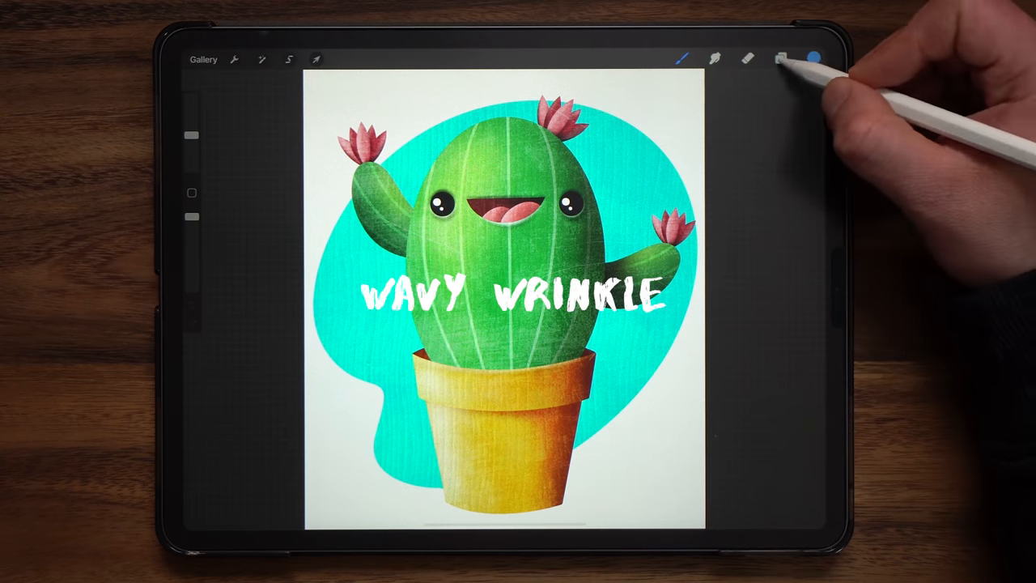
- Toggle the Texture Group on each textured cactus canvas to compare watercolour, canvas and burlap
{"action": "left_click", "coordinate": [780, 59]}
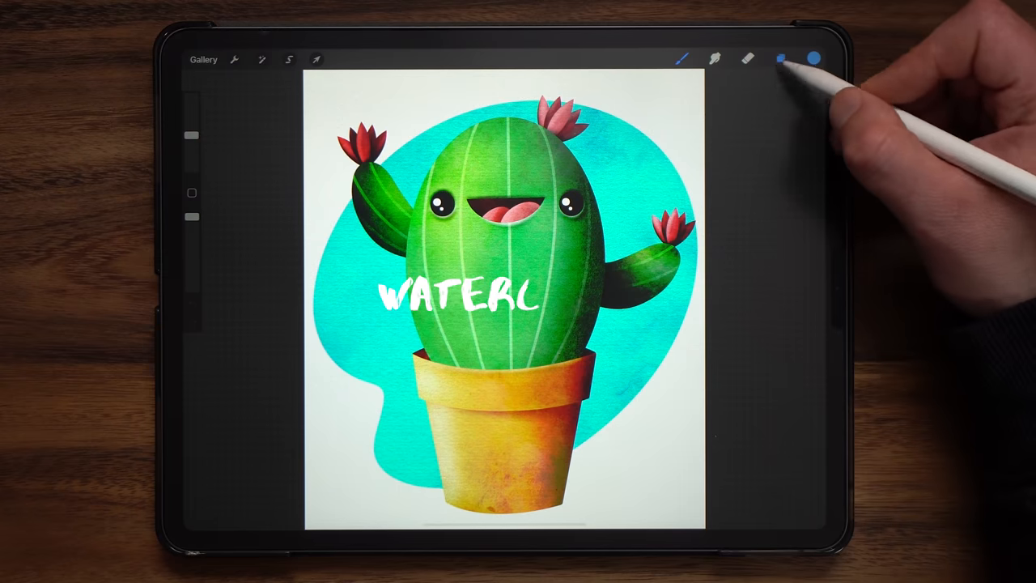
{"action": "left_click", "coordinate": [780, 58]}
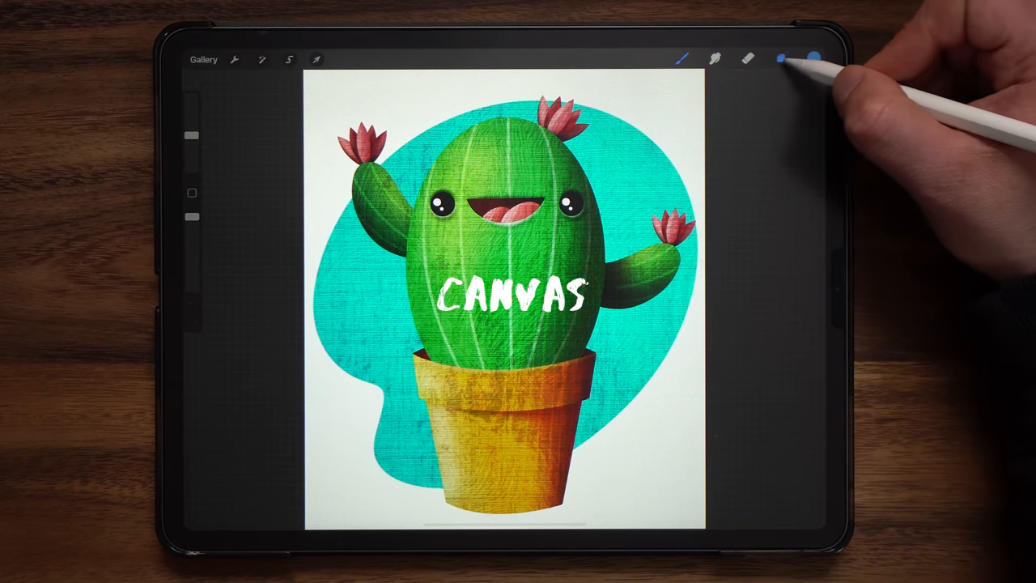
{"action": "left_click", "coordinate": [780, 59]}
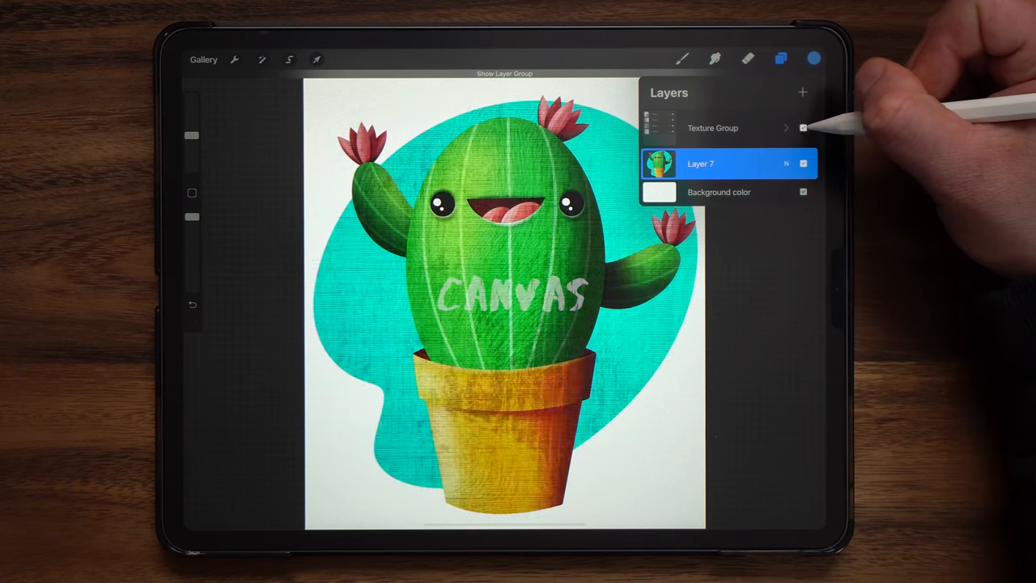
{"action": "left_click", "coordinate": [785, 128]}
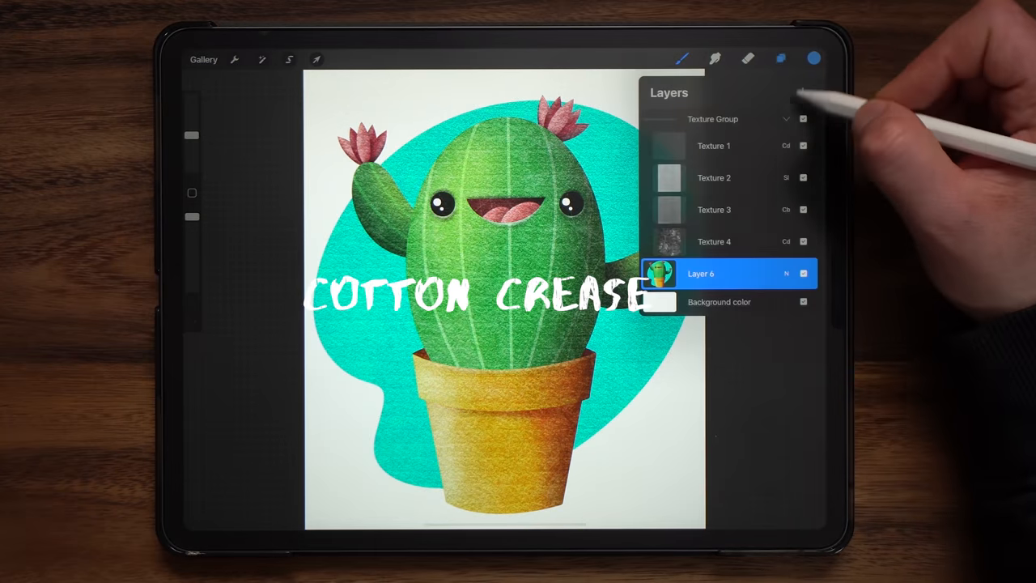
{"action": "left_click", "coordinate": [785, 119]}
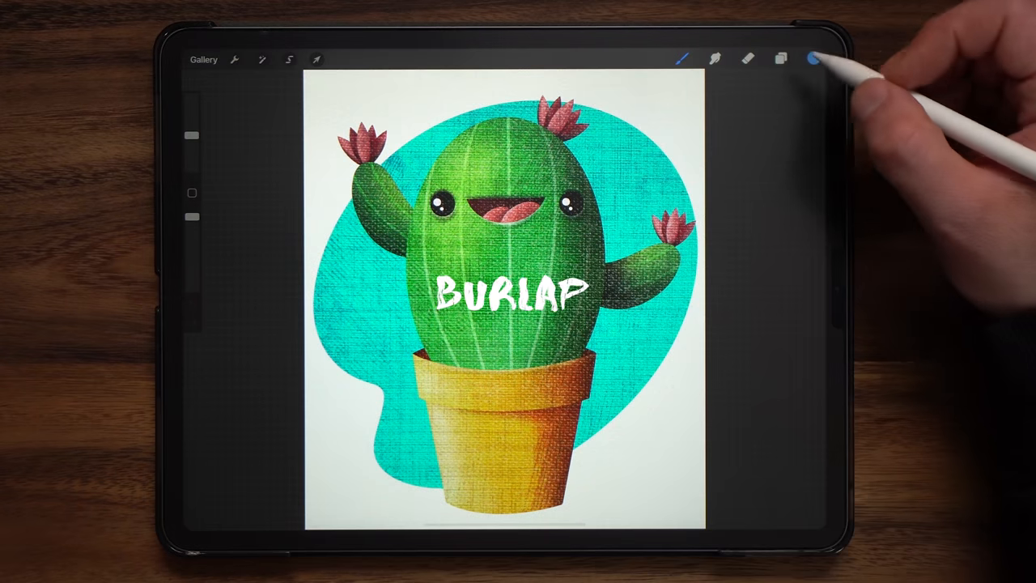
{"action": "left_click", "coordinate": [780, 58]}
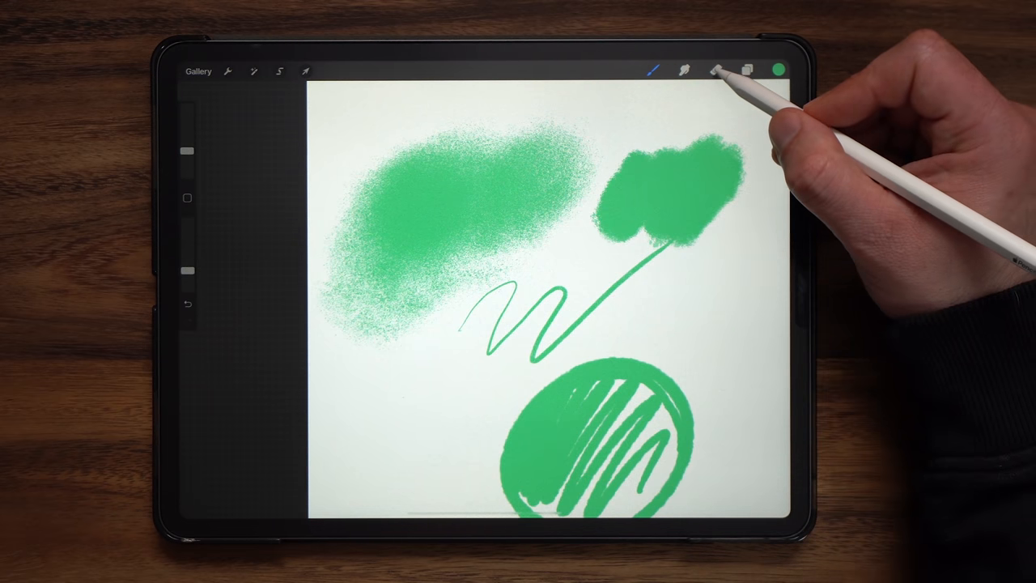
- Erase the green test strokes to leave a blank white portrait canvas
{"action": "left_click", "coordinate": [715, 70]}
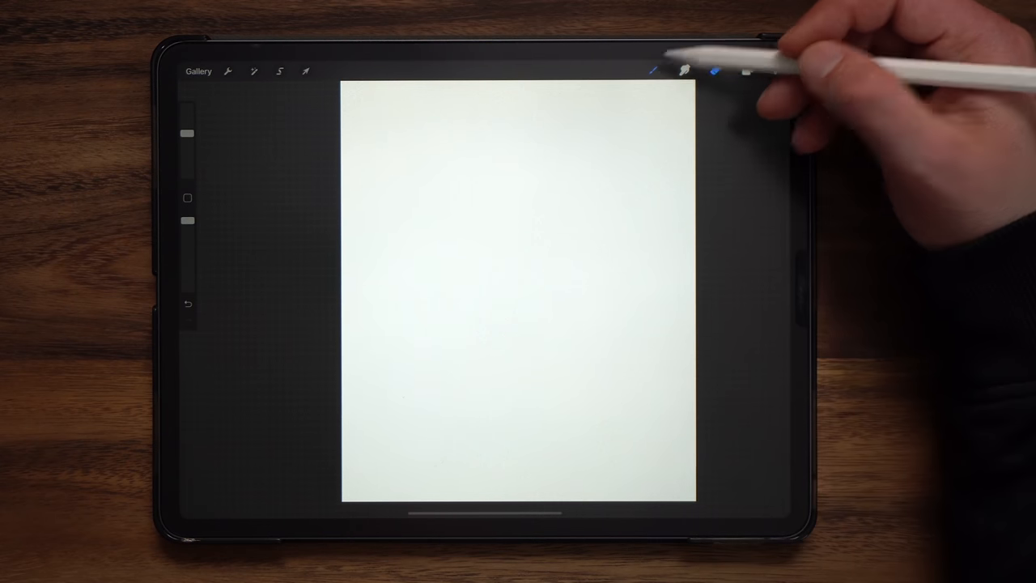
- Paint two overlapping green Wet Wash Watercolor strokes in the upper middle
{"action": "left_click", "coordinate": [654, 71]}
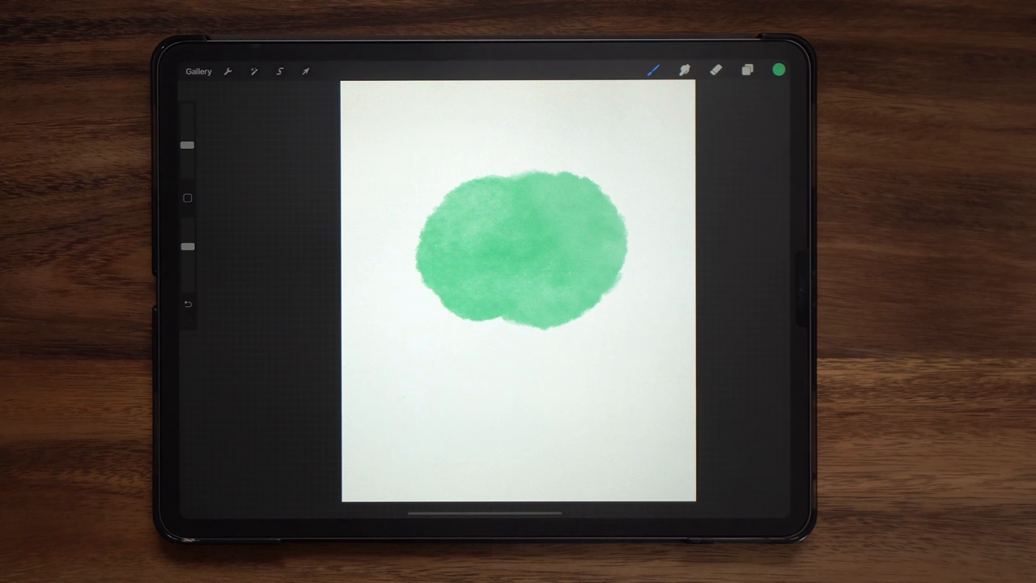
{"action": "left_click", "coordinate": [188, 303]}
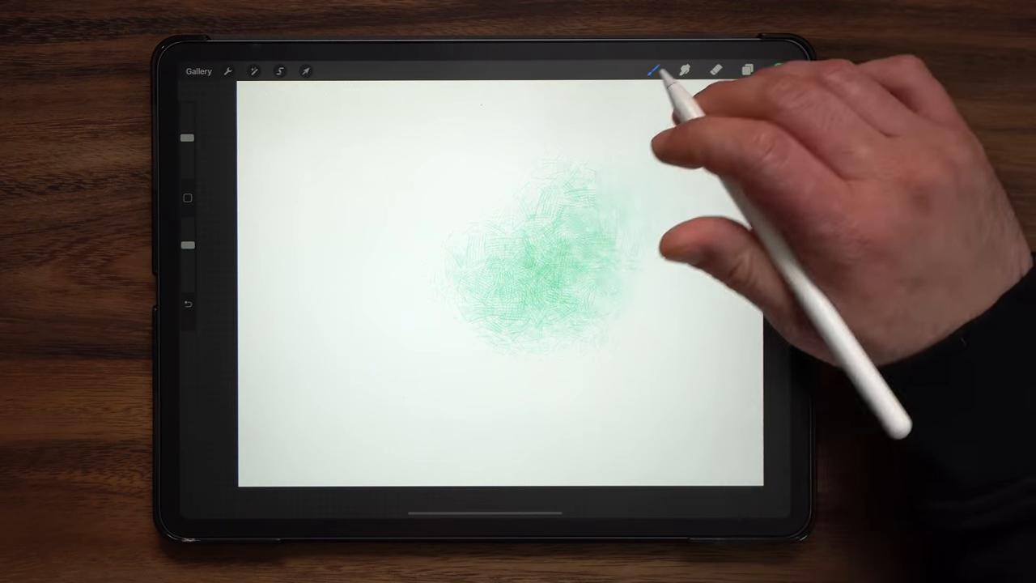
- Paint a long curved Rough Edge Painter stroke and highlight its lower edge
{"action": "left_click", "coordinate": [654, 70]}
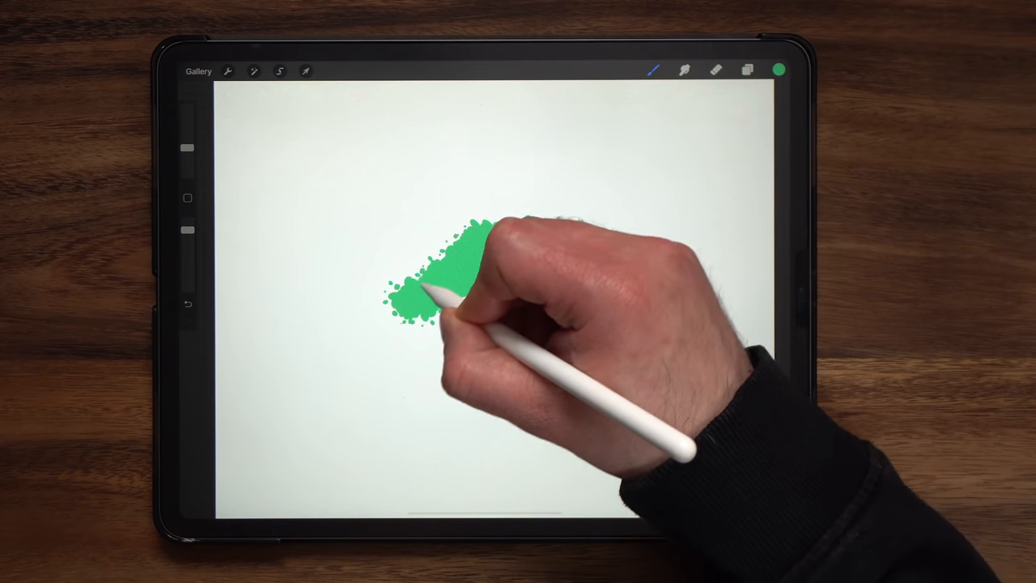
{"action": "left_click_drag", "start_coordinate": [477, 235], "coordinate": [574, 219]}
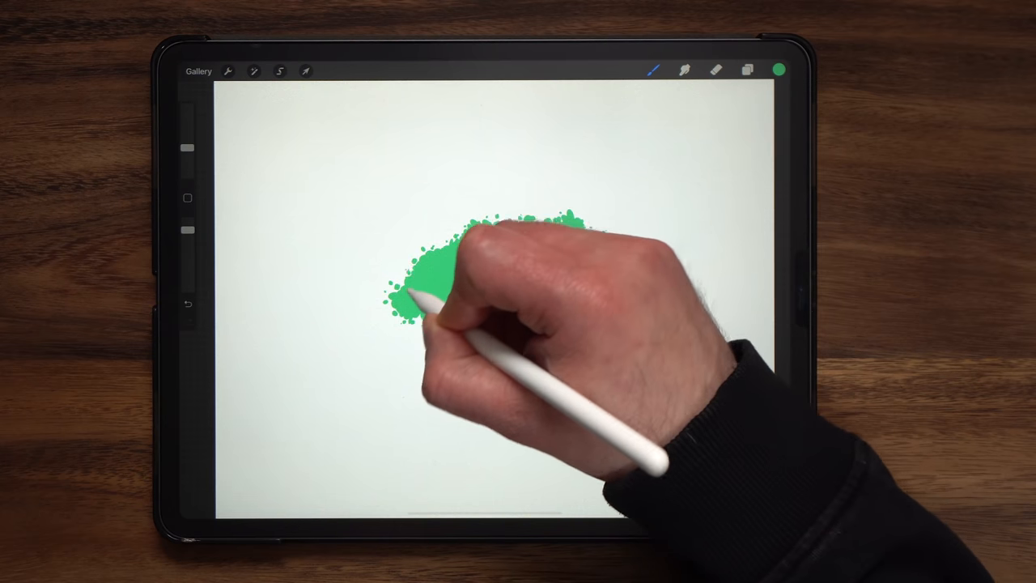
{"action": "left_click_drag", "start_coordinate": [453, 259], "coordinate": [599, 251]}
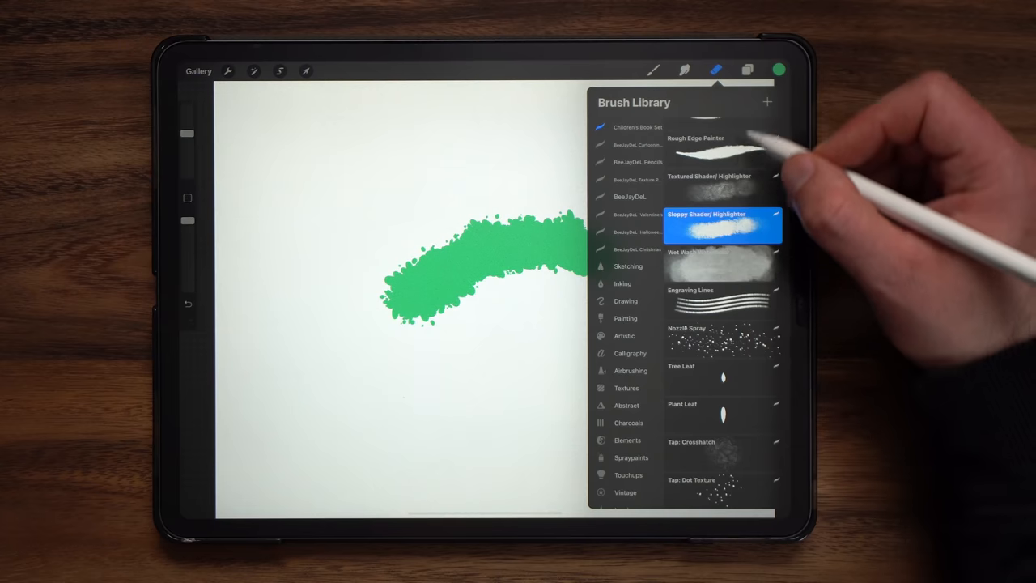
{"action": "scroll", "scroll_direction": "down", "scroll_amount": 3}
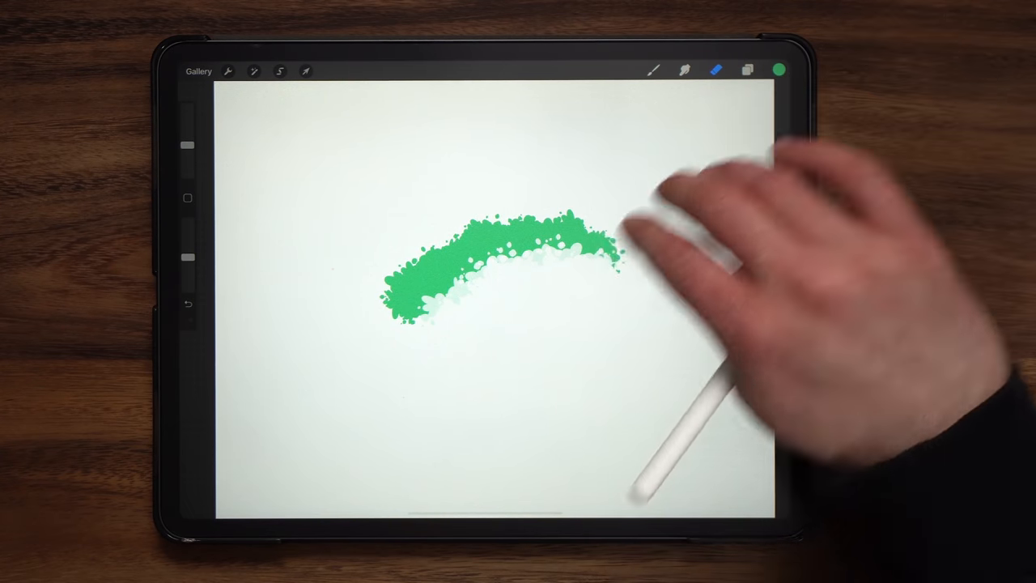
- Test the Ground Texture brush on the cleared canvas, leaving faint scattered specks
{"action": "left_click", "coordinate": [654, 70]}
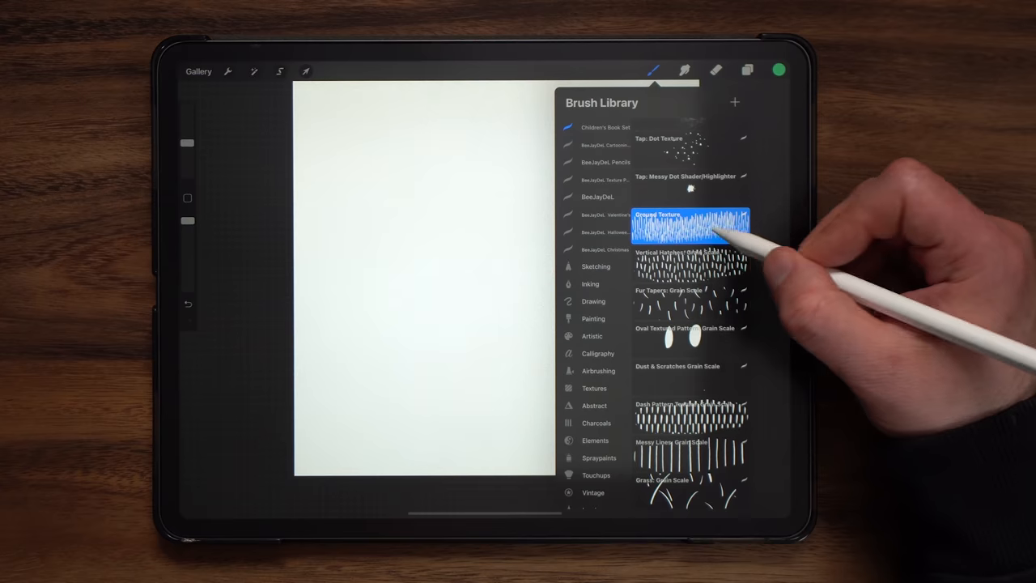
{"action": "left_click", "coordinate": [690, 263]}
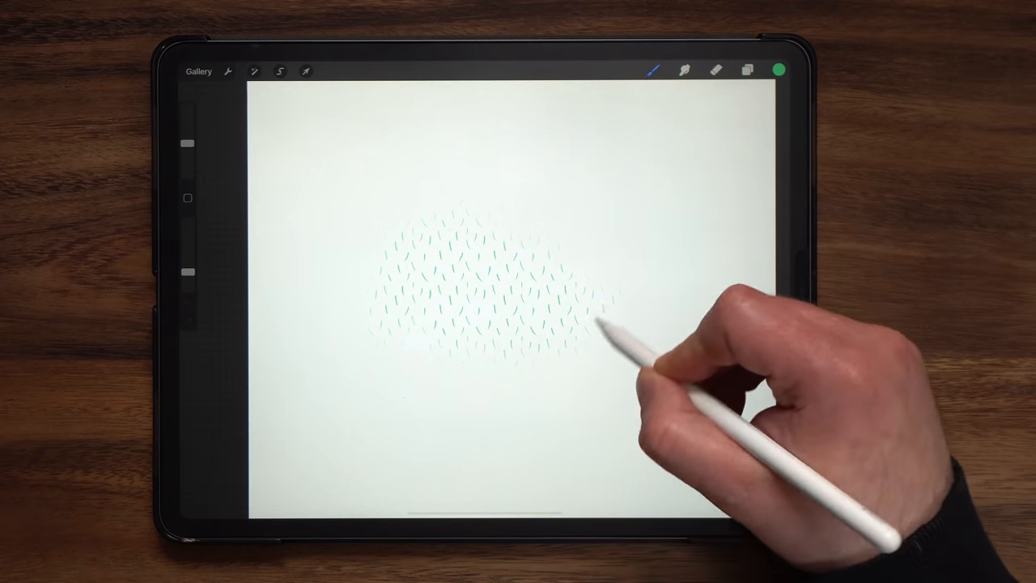
{"action": "left_click", "coordinate": [684, 71]}
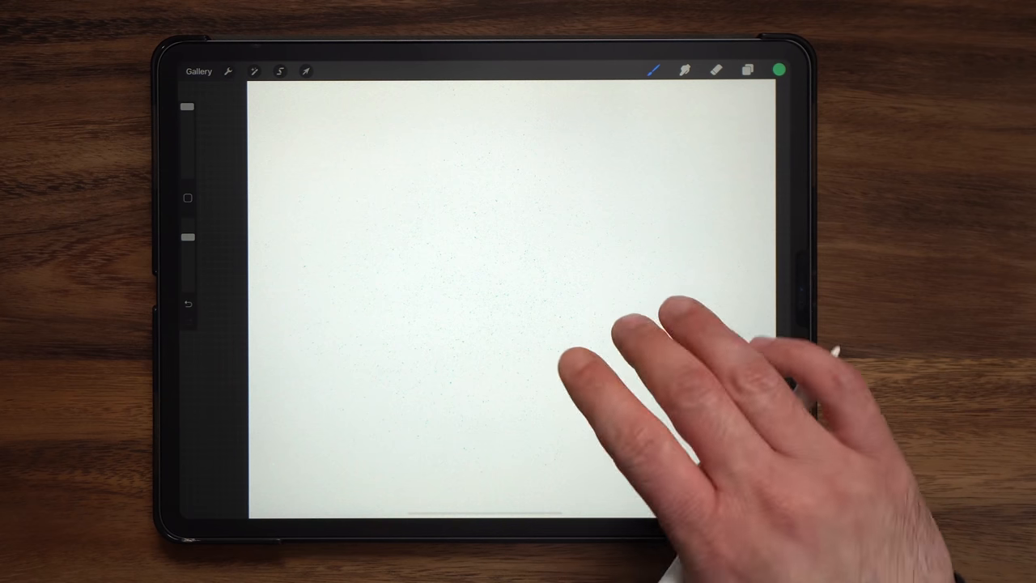
- Paint green grass blades with the Grass: Grain Scale brush, then return to the gallery
{"action": "left_click", "coordinate": [655, 71]}
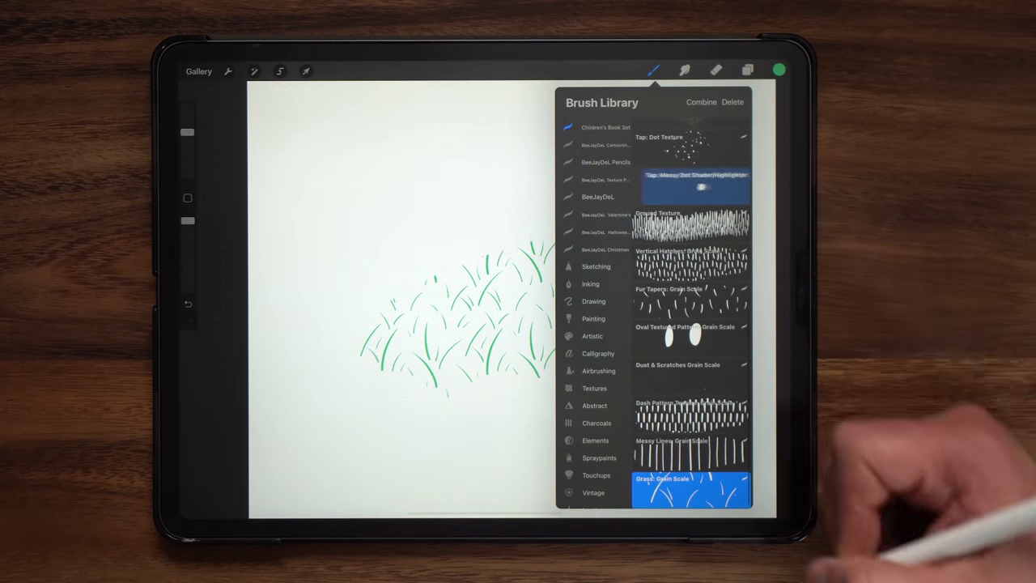
{"action": "scroll", "scroll_direction": "up", "scroll_amount": 3}
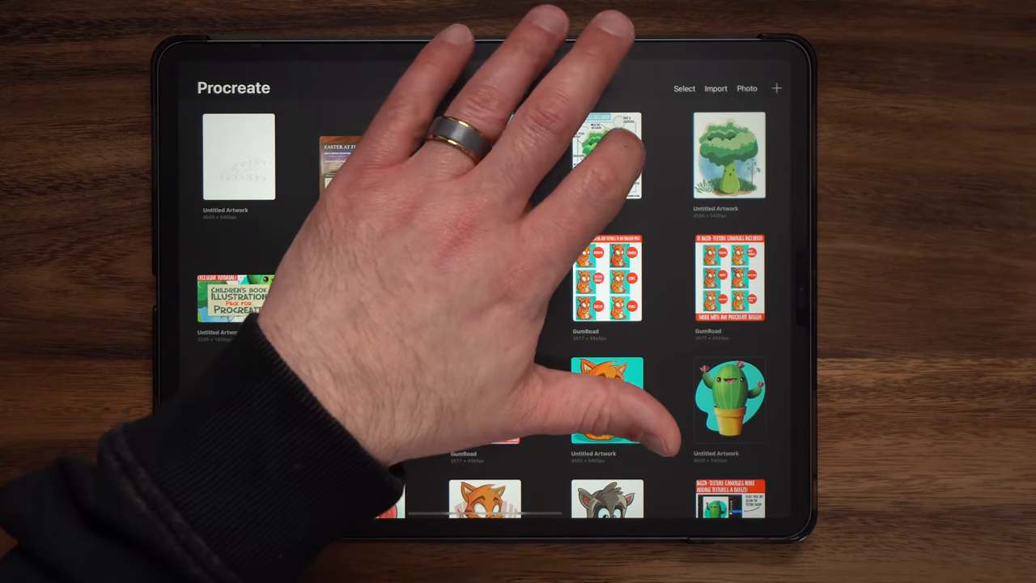
{"action": "left_click", "coordinate": [728, 153]}
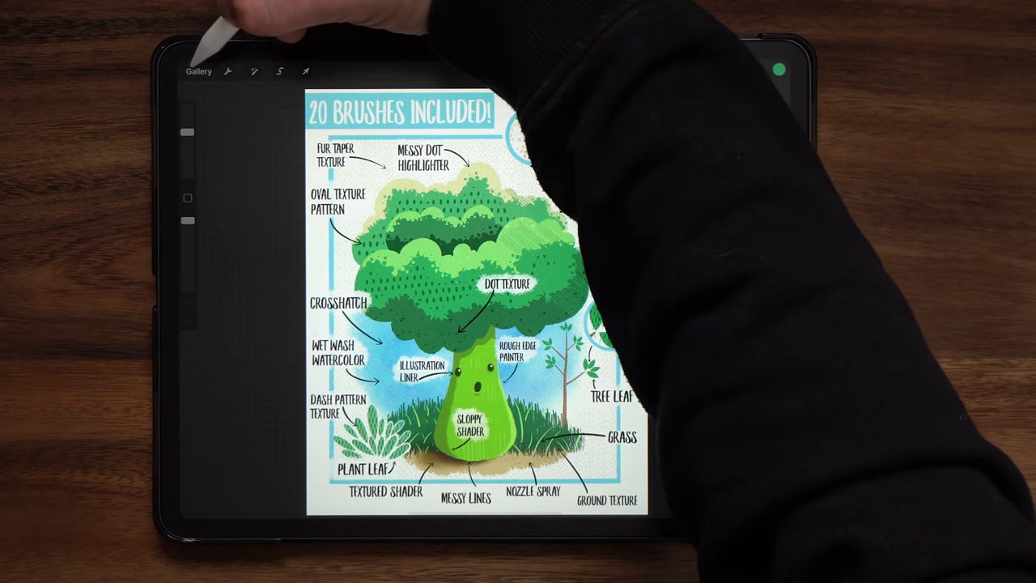
{"action": "left_click", "coordinate": [197, 72]}
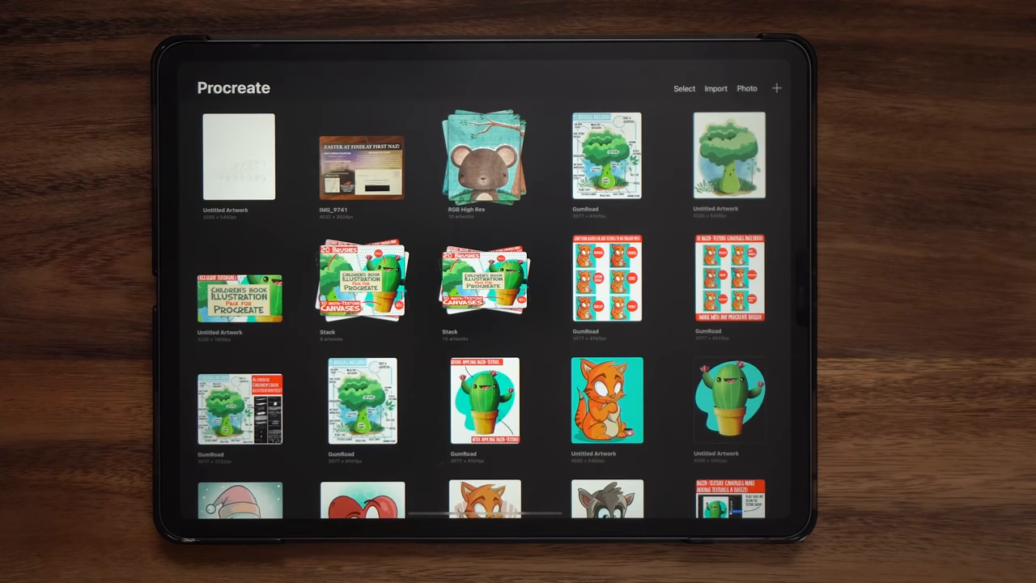